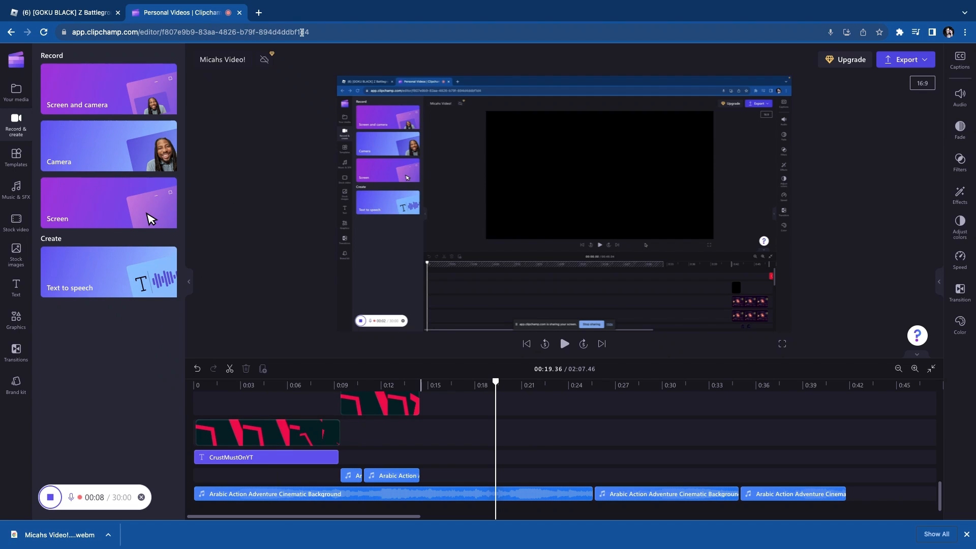
Open the Templates panel and scroll through categories like intro/outro, Instagram and YouTube
{"action": "left_click", "coordinate": [189, 32]}
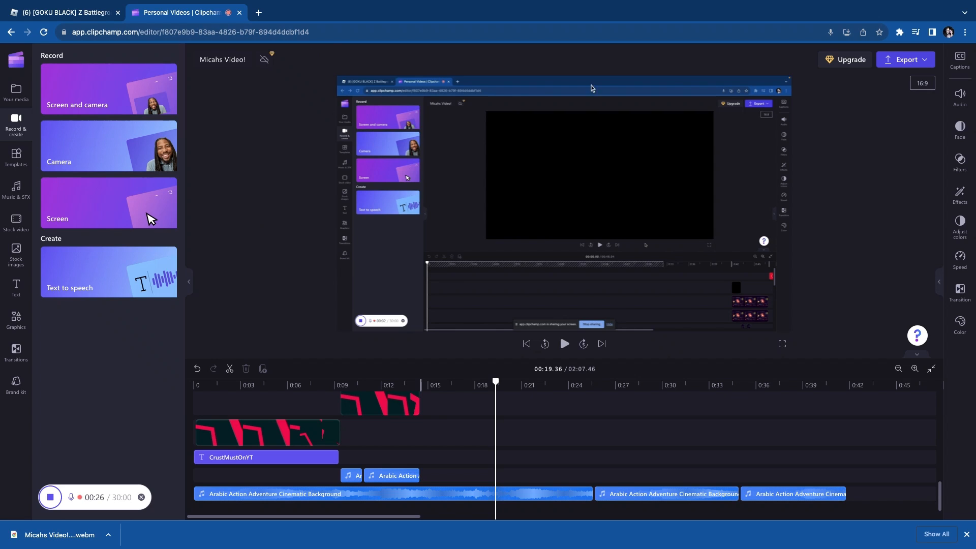
{"action": "mouse_move", "coordinate": [228, 219]}
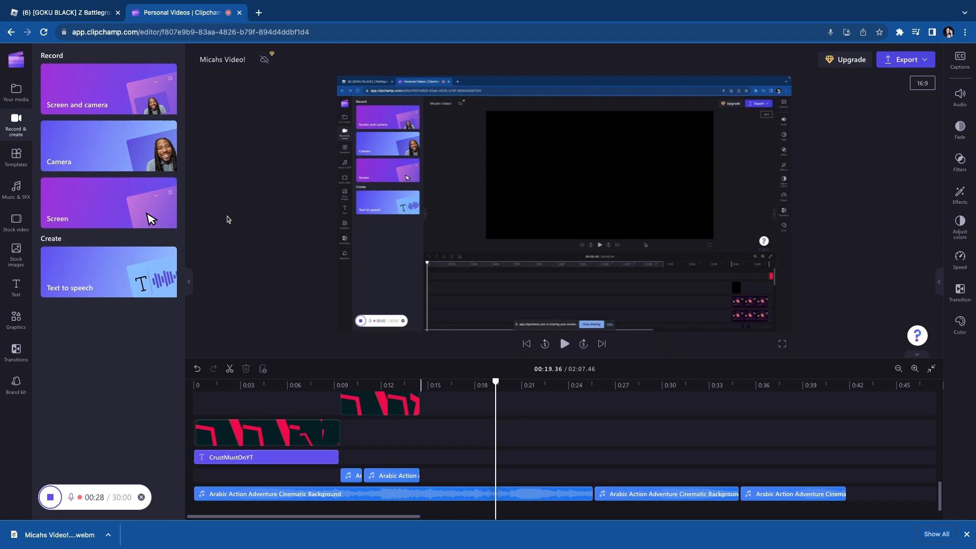
{"action": "mouse_move", "coordinate": [268, 226]}
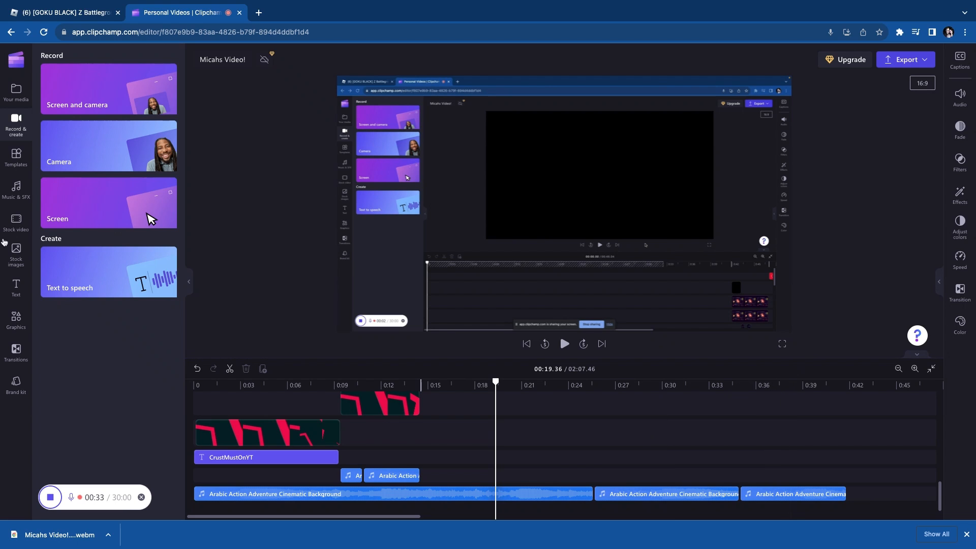
{"action": "left_click", "coordinate": [16, 156]}
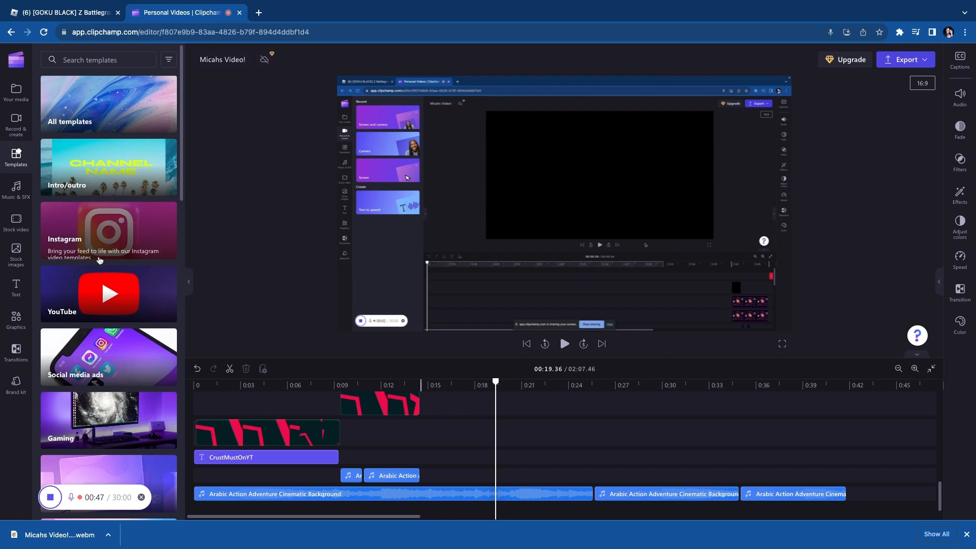
{"action": "scroll", "scroll_direction": "down", "scroll_amount": 3}
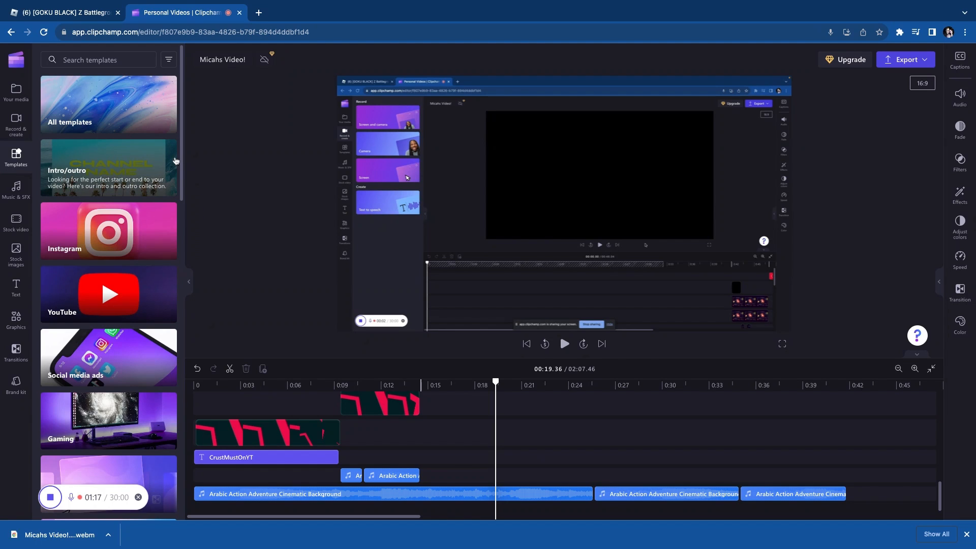
{"action": "mouse_move", "coordinate": [198, 166]}
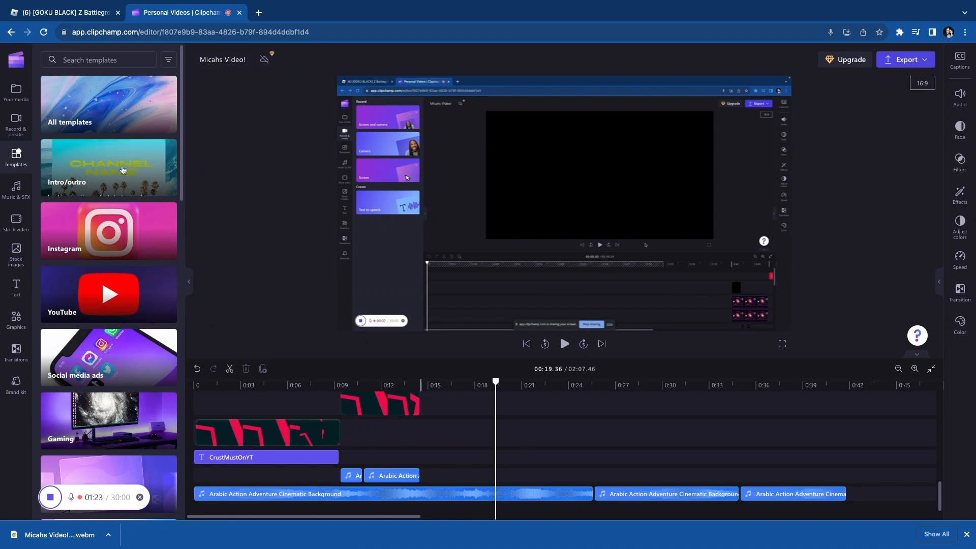
Open the Intro/outro category and scroll through its gaming intro and outro templates
{"action": "left_click", "coordinate": [122, 169]}
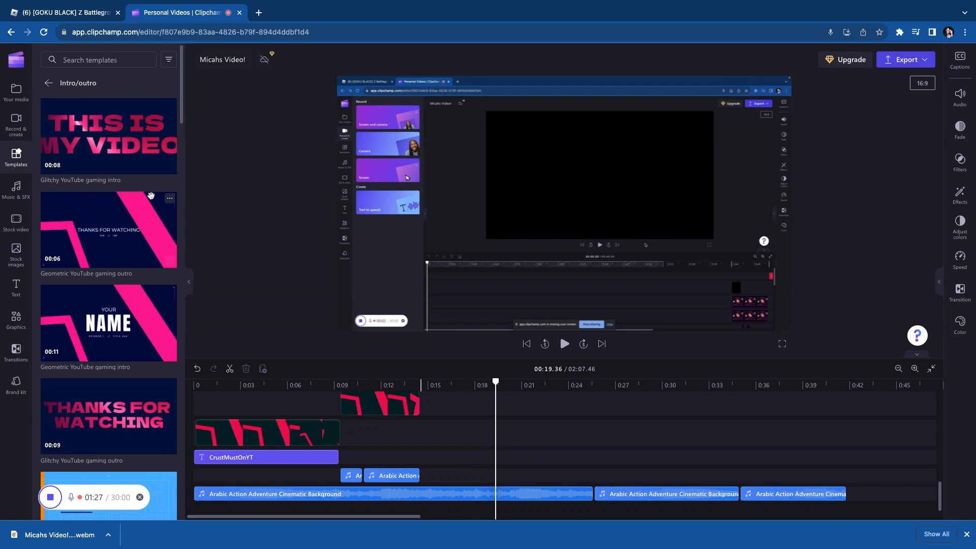
{"action": "scroll", "scroll_direction": "down", "scroll_amount": 3}
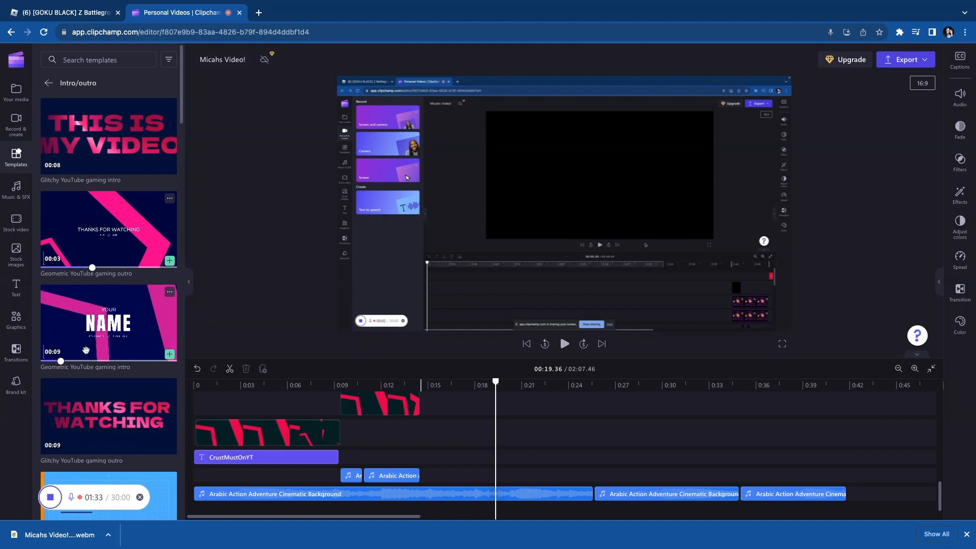
{"action": "scroll", "scroll_direction": "down", "scroll_amount": 3}
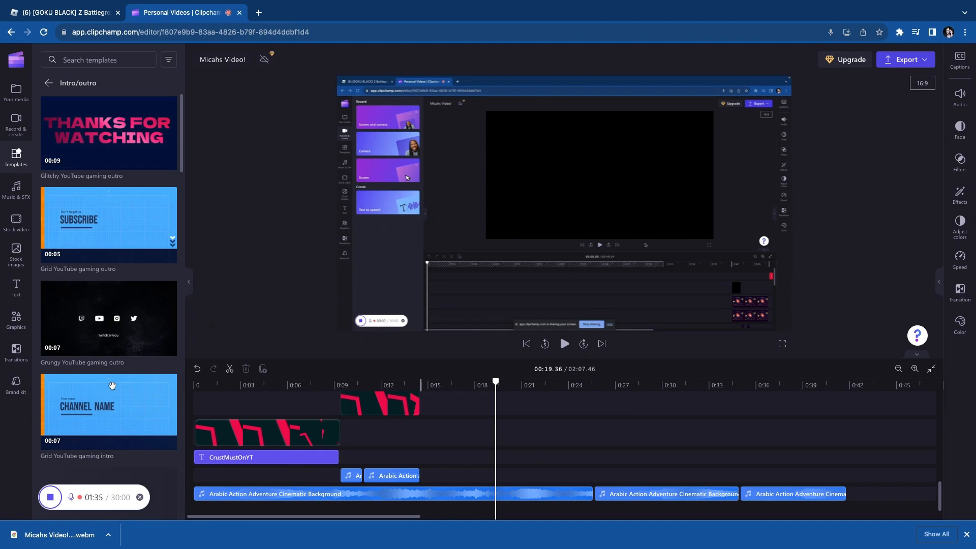
{"action": "scroll", "scroll_direction": "down", "scroll_amount": 3}
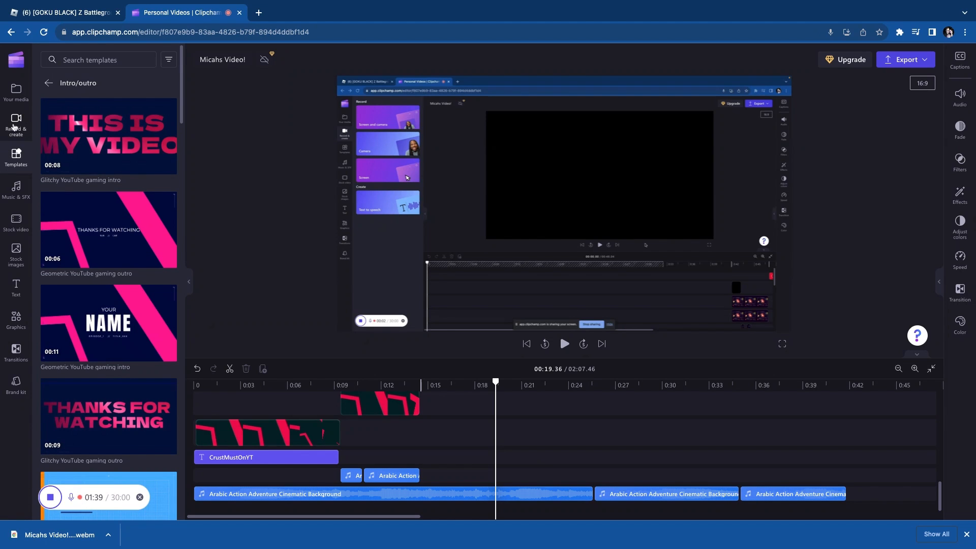
Switch to Record & create to show the screen, camera and text-to-speech options
{"action": "left_click", "coordinate": [16, 124]}
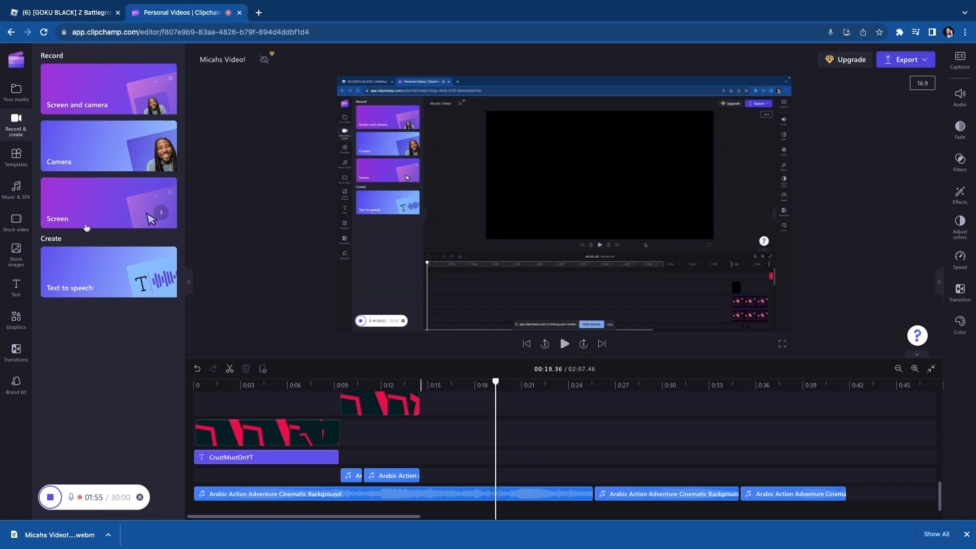
{"action": "mouse_move", "coordinate": [123, 110]}
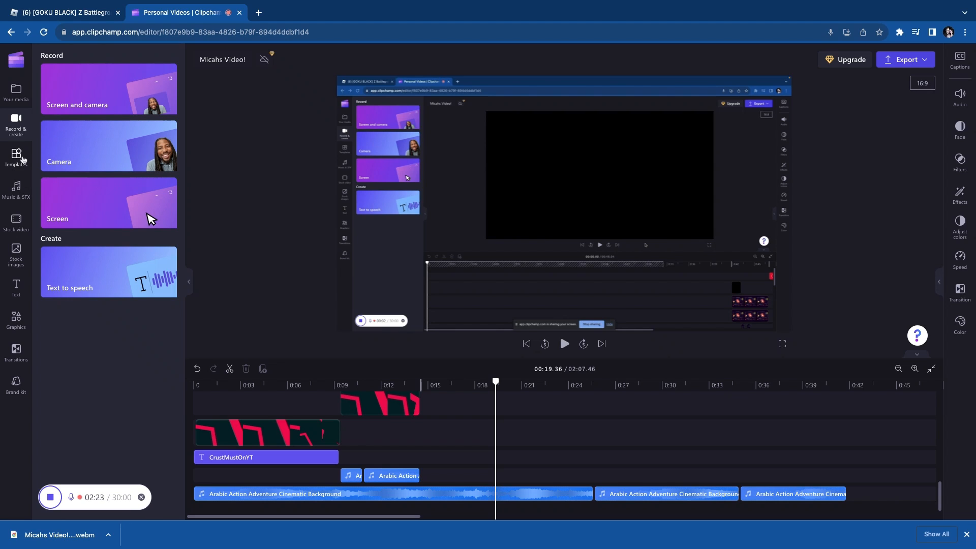
Reopen Templates > Intro/outro and scroll through the YouTube gaming intro and outro designs
{"action": "left_click", "coordinate": [16, 158]}
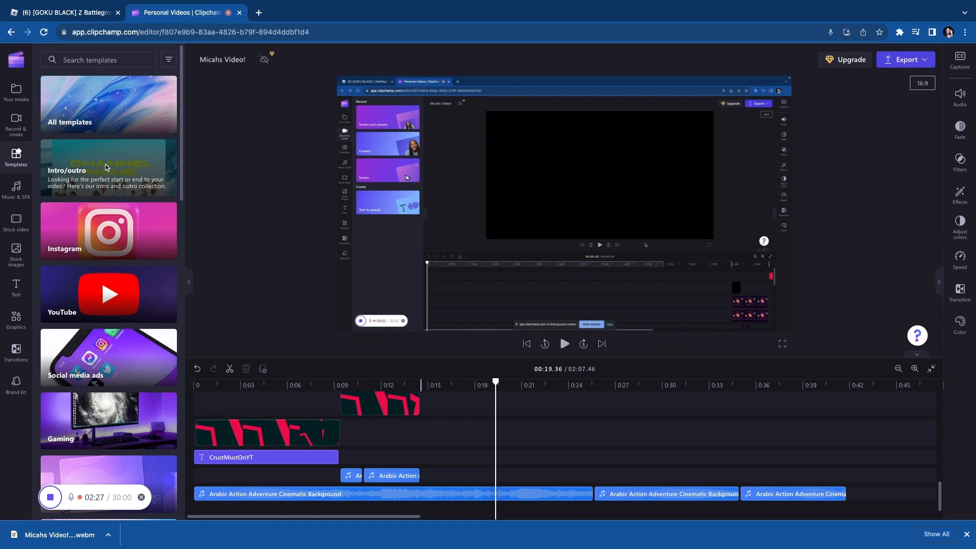
{"action": "left_click", "coordinate": [108, 168]}
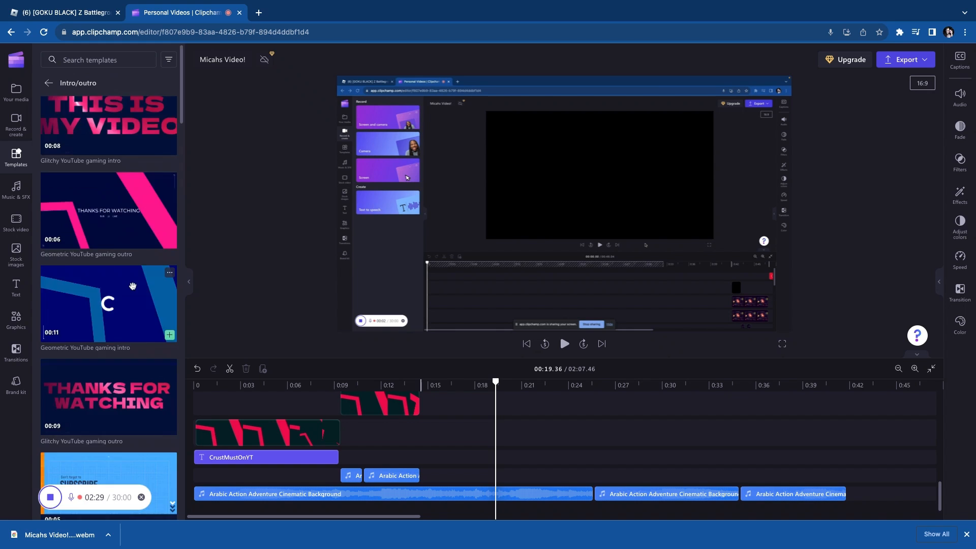
{"action": "scroll", "scroll_direction": "down", "scroll_amount": 3}
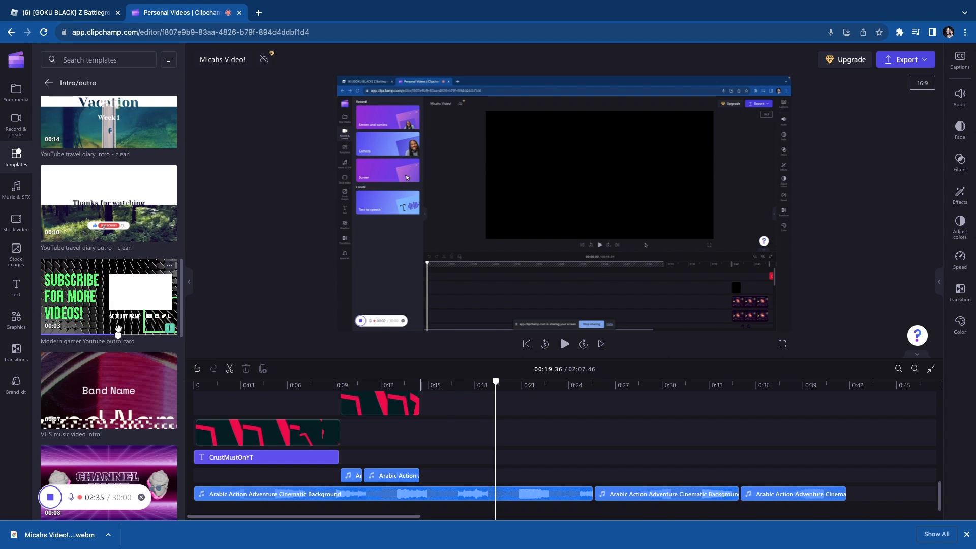
{"action": "scroll", "scroll_direction": "down", "scroll_amount": 3}
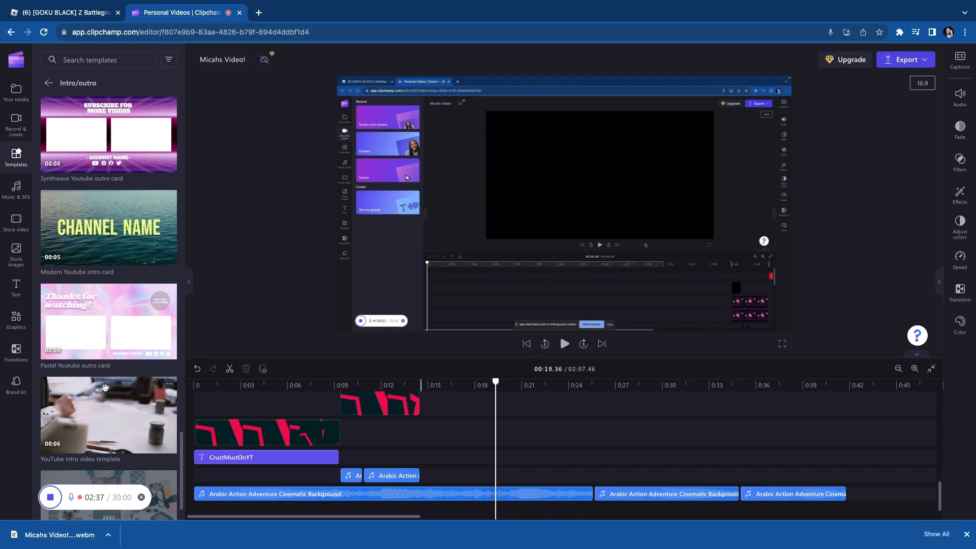
{"action": "scroll", "scroll_direction": "down", "scroll_amount": 3}
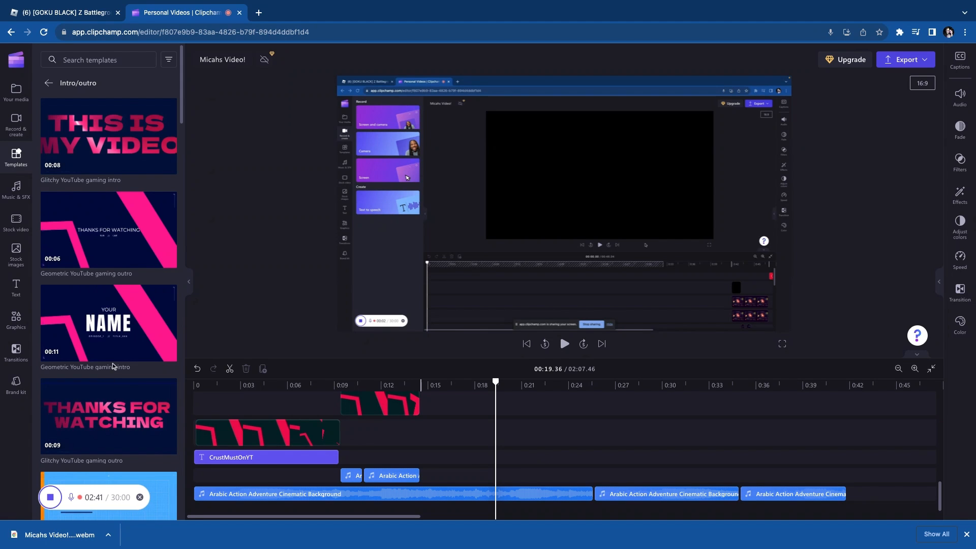
{"action": "scroll", "scroll_direction": "down", "scroll_amount": 3}
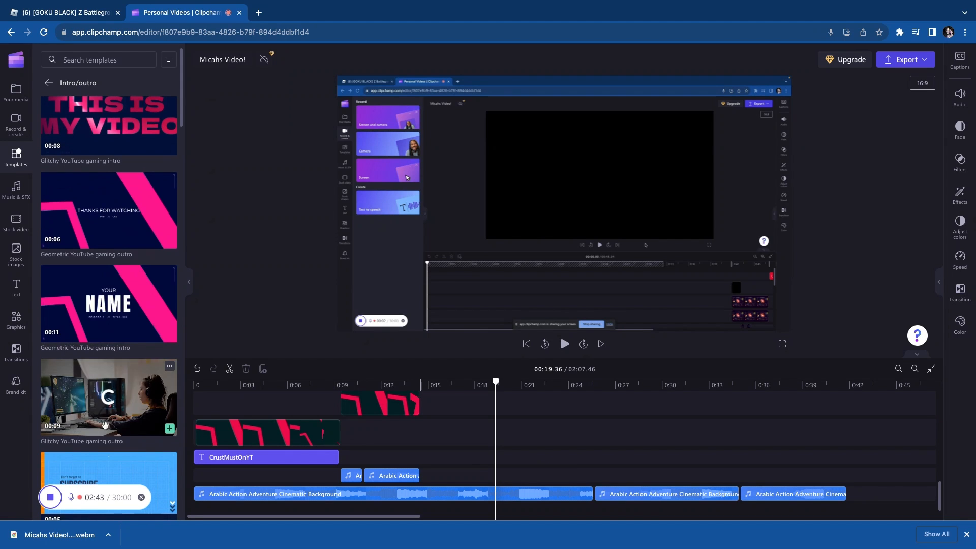